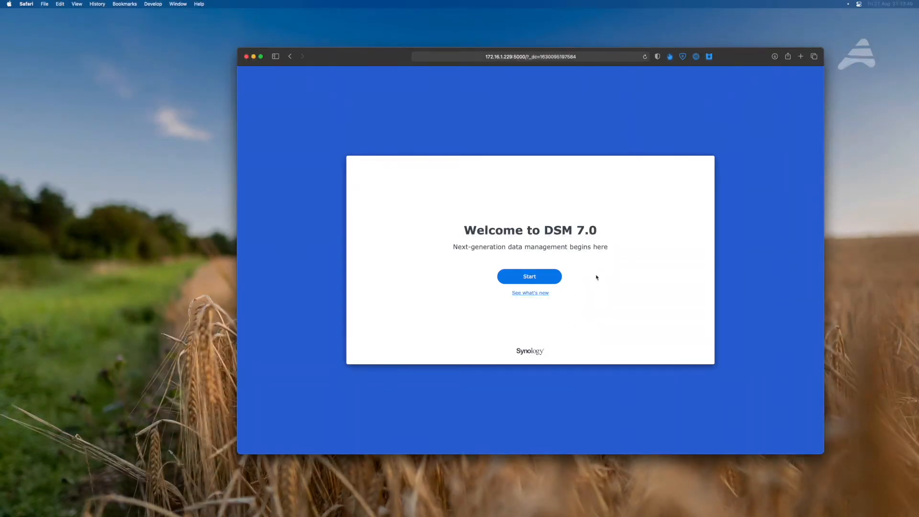
Start the DSM setup, name the device SynologyNAS and begin the administrator account name
left_click(529, 276)
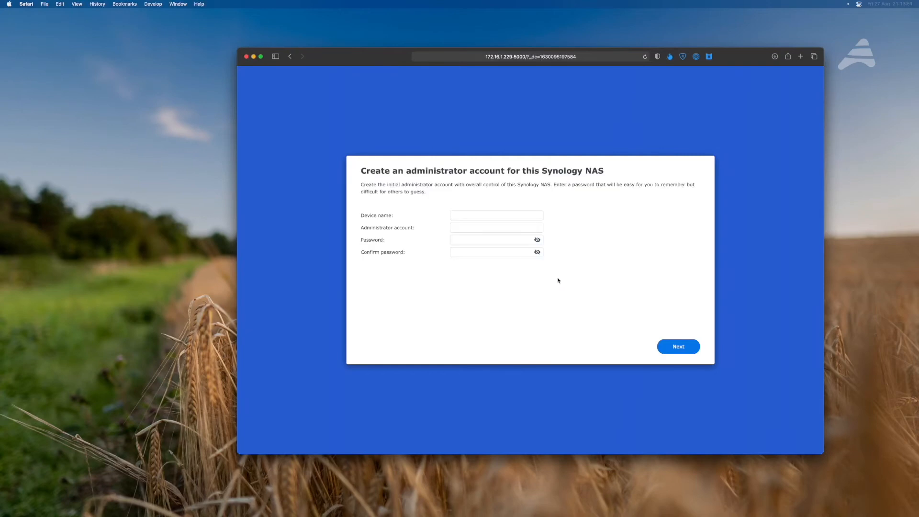
left_click(496, 215)
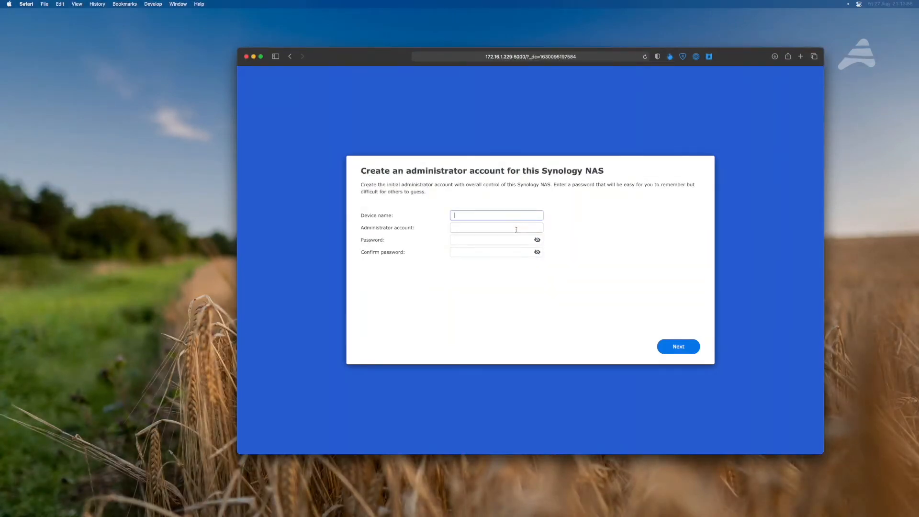
type("Synology NA")
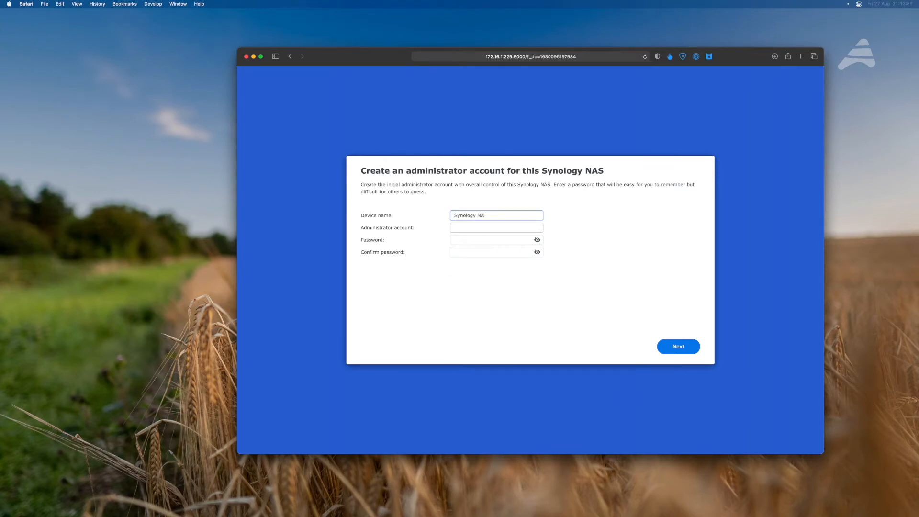
left_click(496, 227)
type("adam")
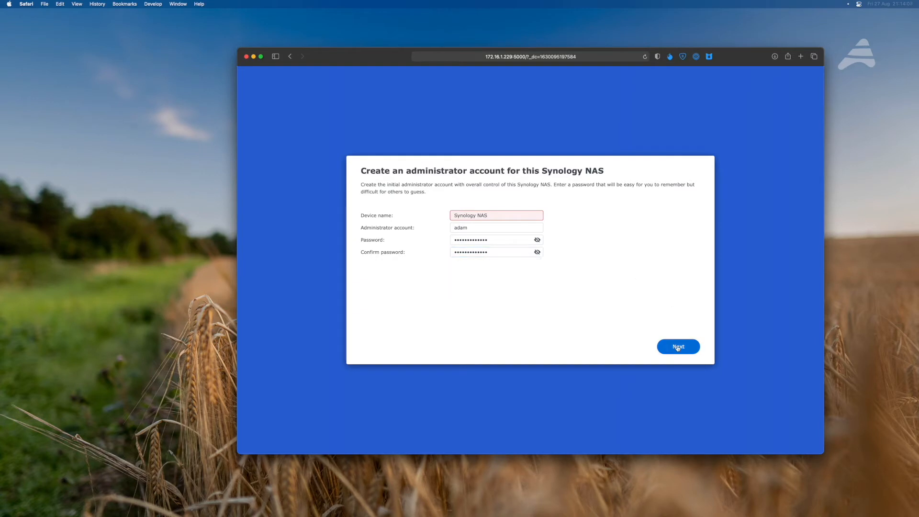
mouse_move(701, 383)
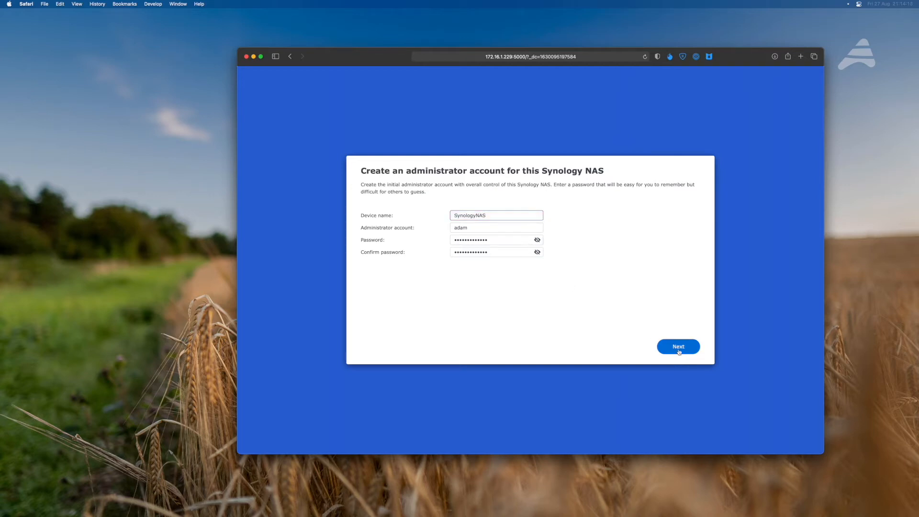
Submit the administrator account and keep the important DSM and package updates only option
left_click(678, 346)
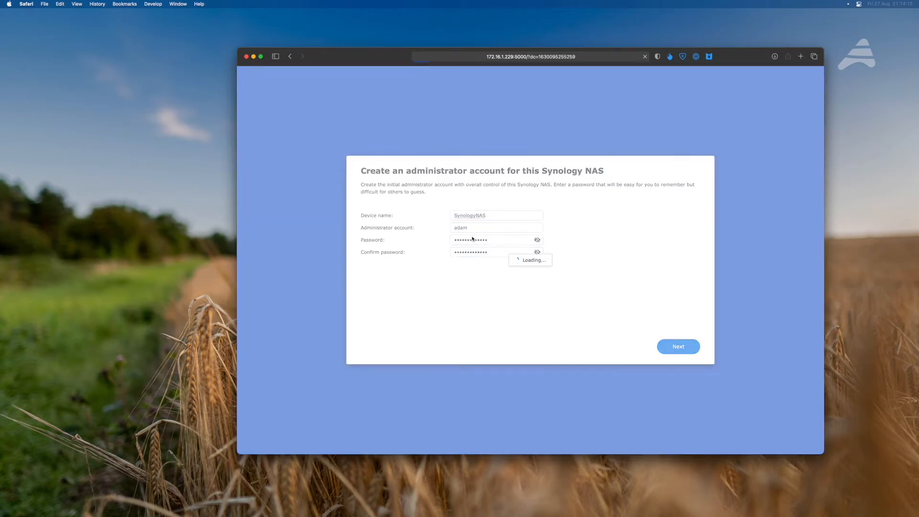
left_click(678, 347)
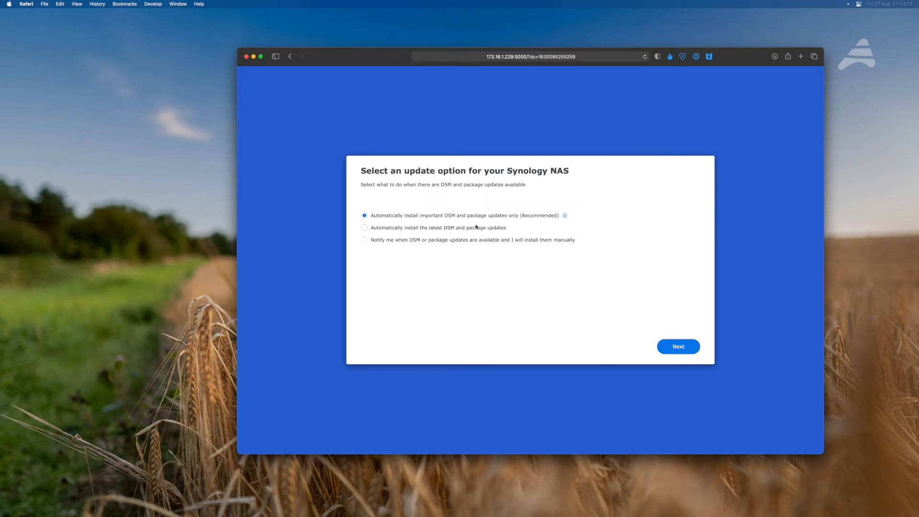
mouse_move(520, 220)
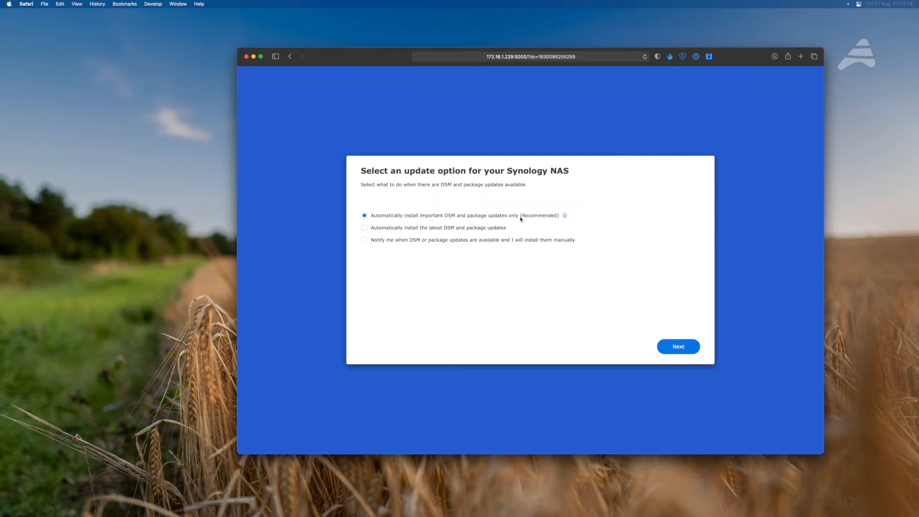
left_click(678, 346)
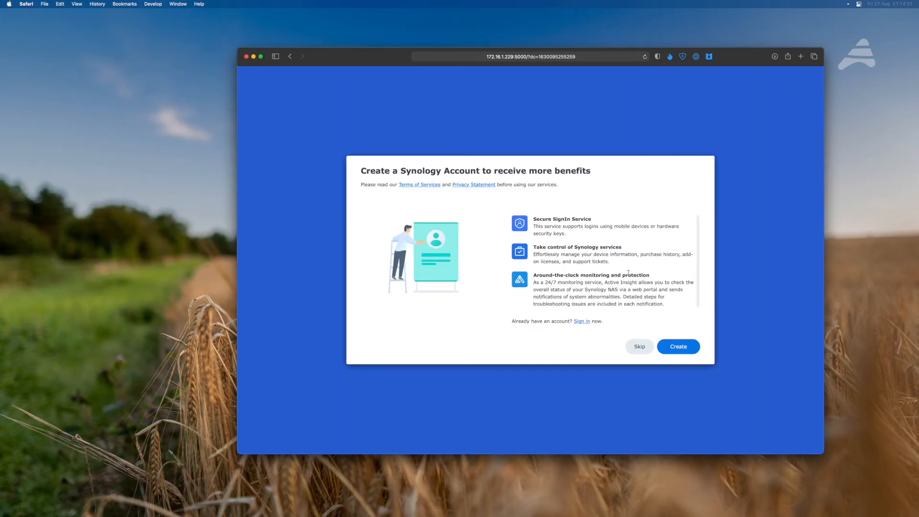
Sign in with existing Synology Account credentials and accept all cookies
left_click(678, 347)
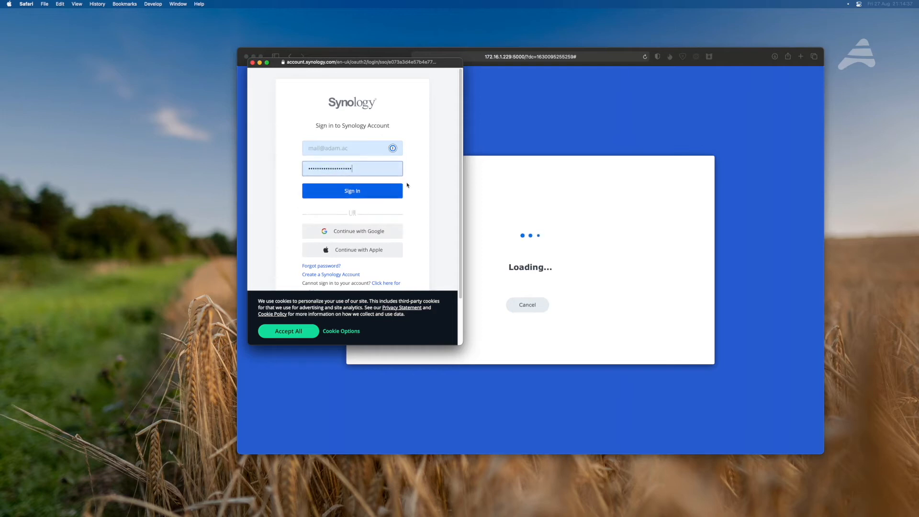
left_click(352, 190)
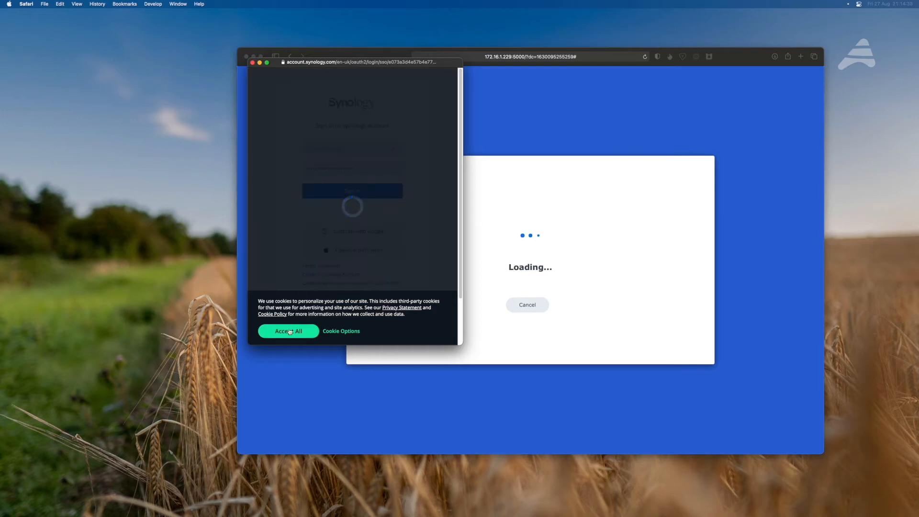
left_click(288, 331)
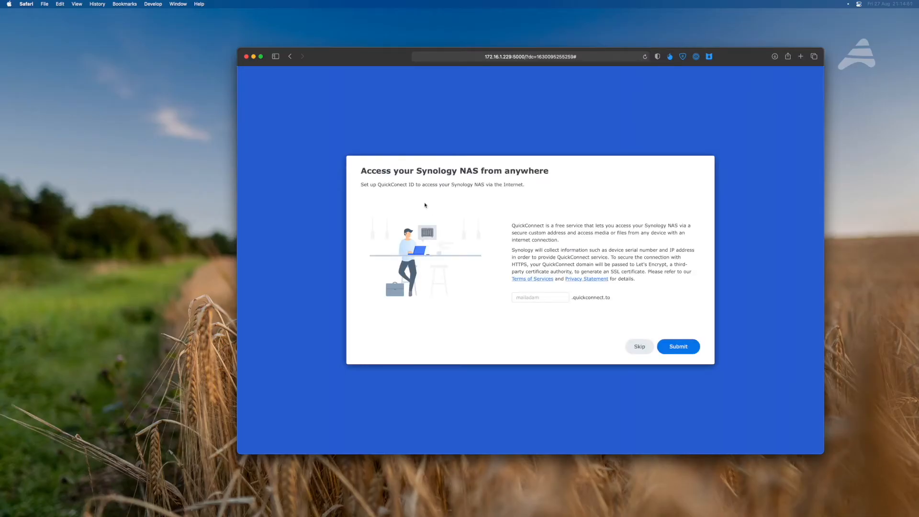
mouse_move(525, 214)
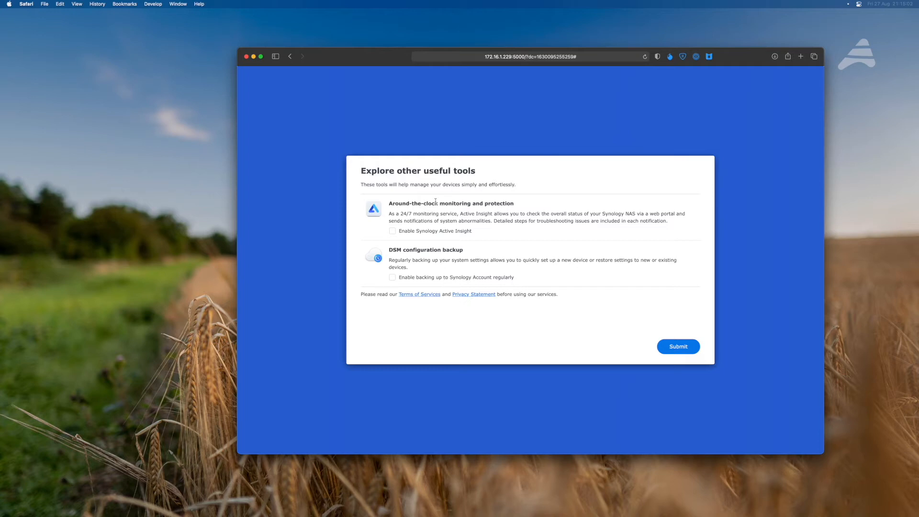
mouse_move(506, 211)
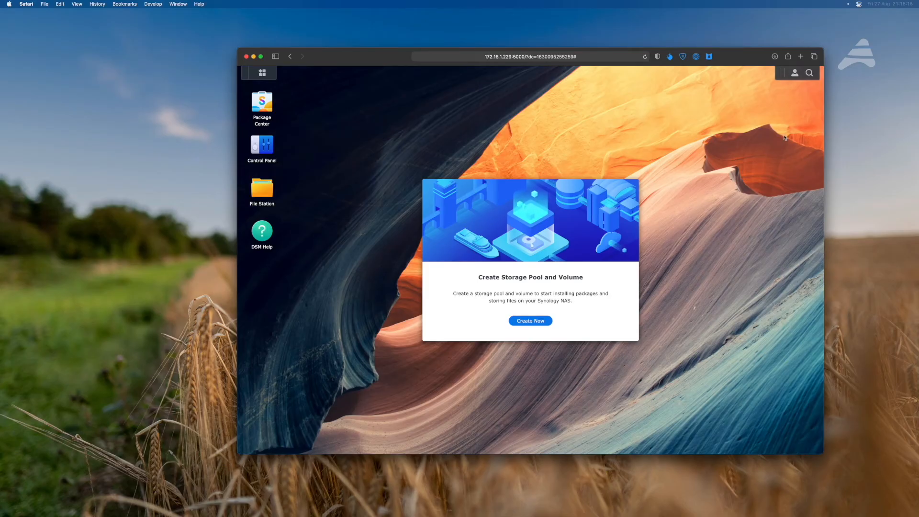
mouse_move(725, 262)
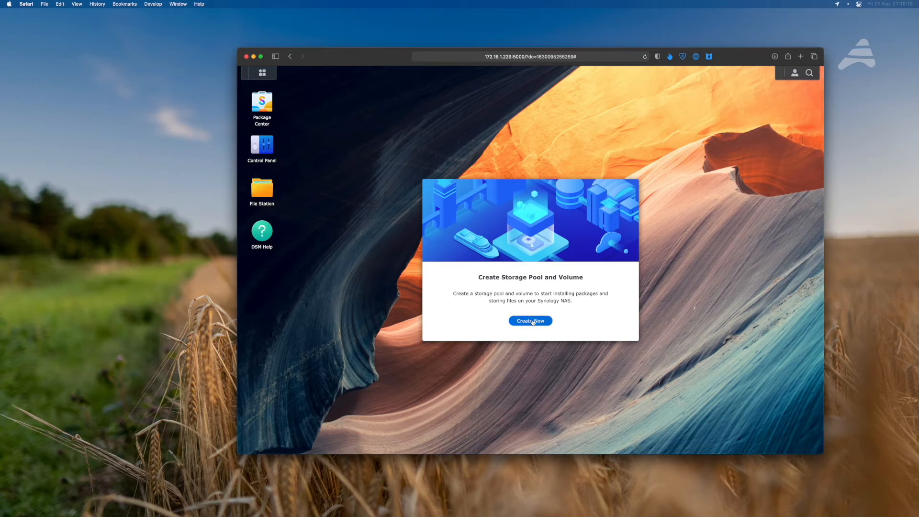
Choose 'Create Now' on the Create Storage Pool and Volume prompt
left_click(528, 321)
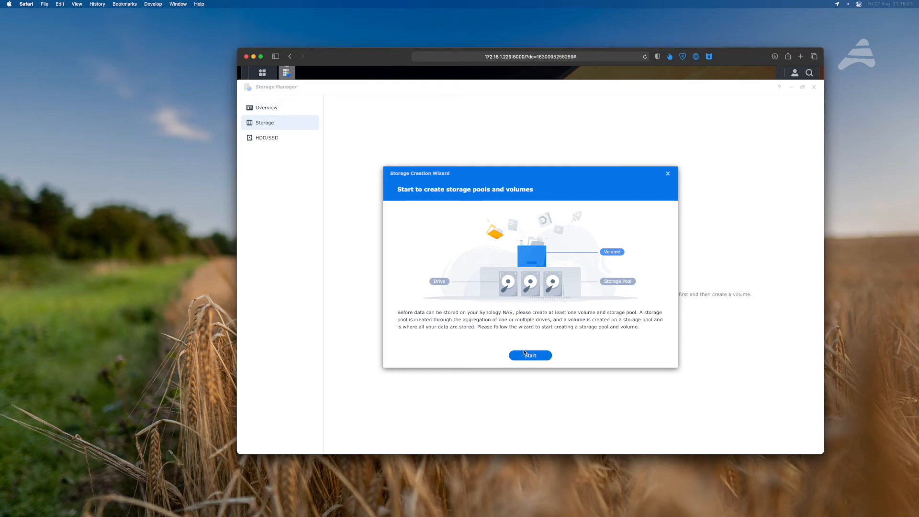
Set the RAID type to SHR with the description 'Storage Pool', then continue to drive selection
left_click(530, 355)
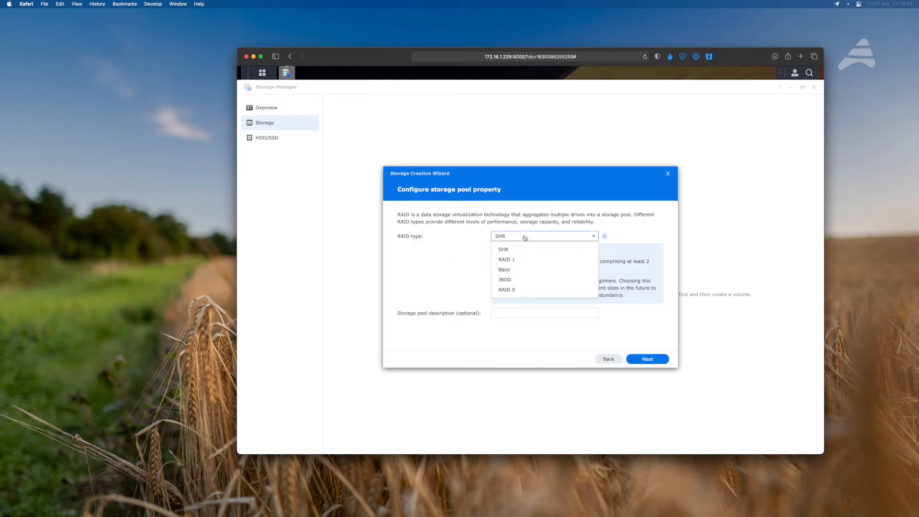
left_click(504, 248)
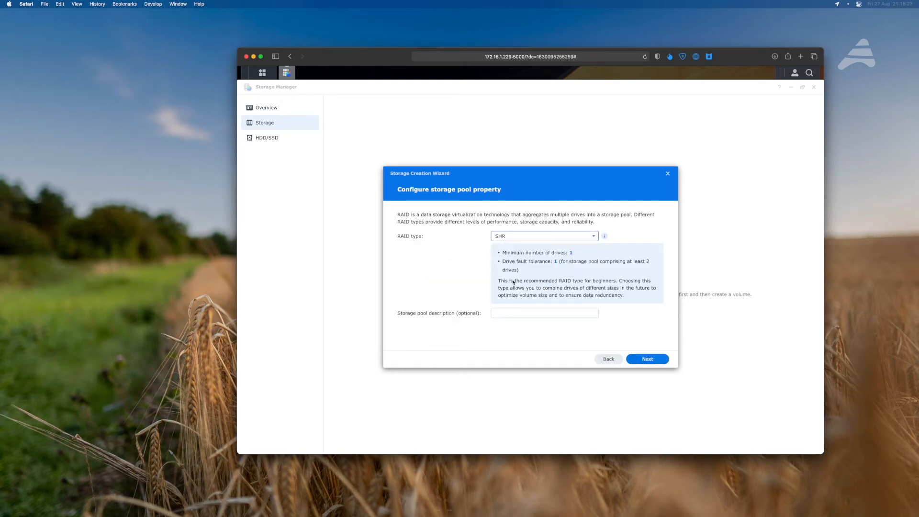
left_click(544, 313)
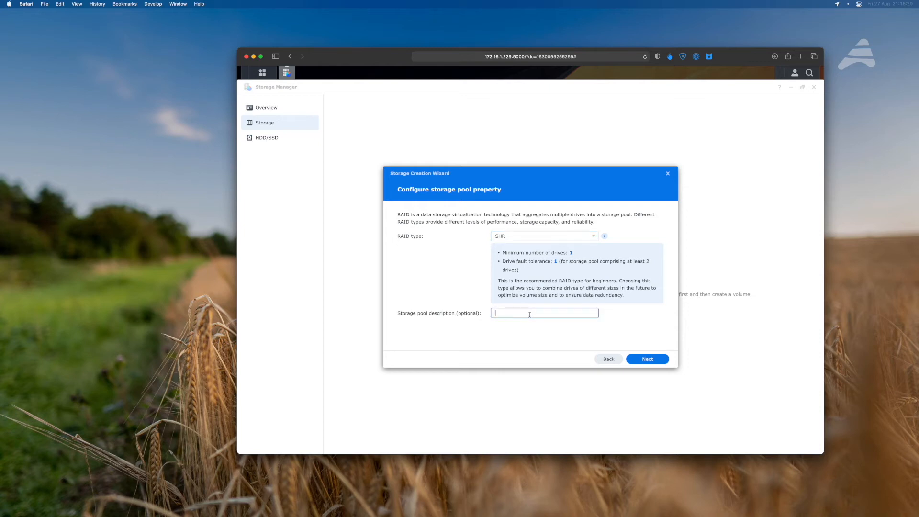
type("Storage Pool")
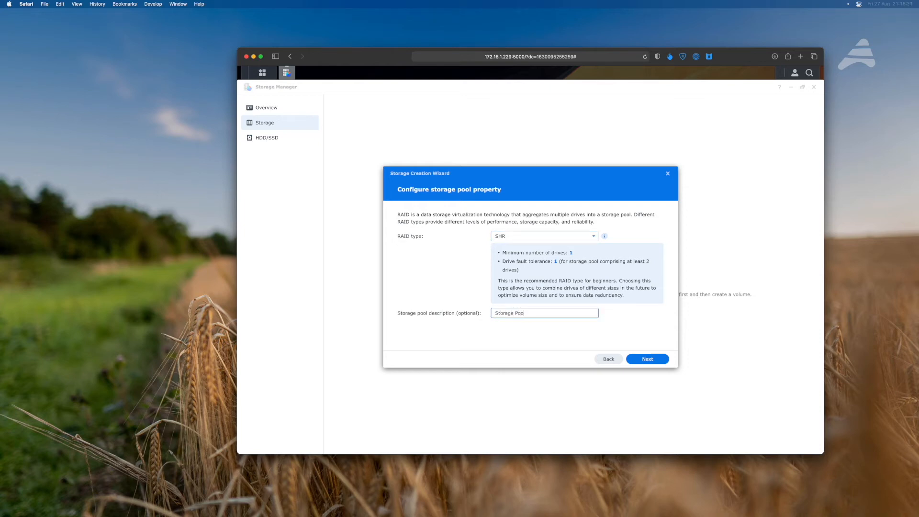
left_click(648, 359)
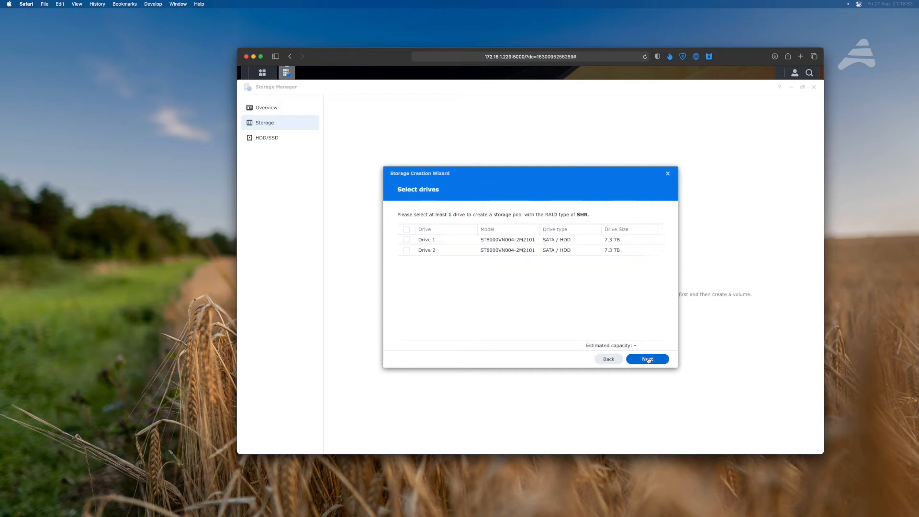
Select Drive 1 and Drive 2, skip the drive check, and apply a Btrfs volume
left_click(406, 239)
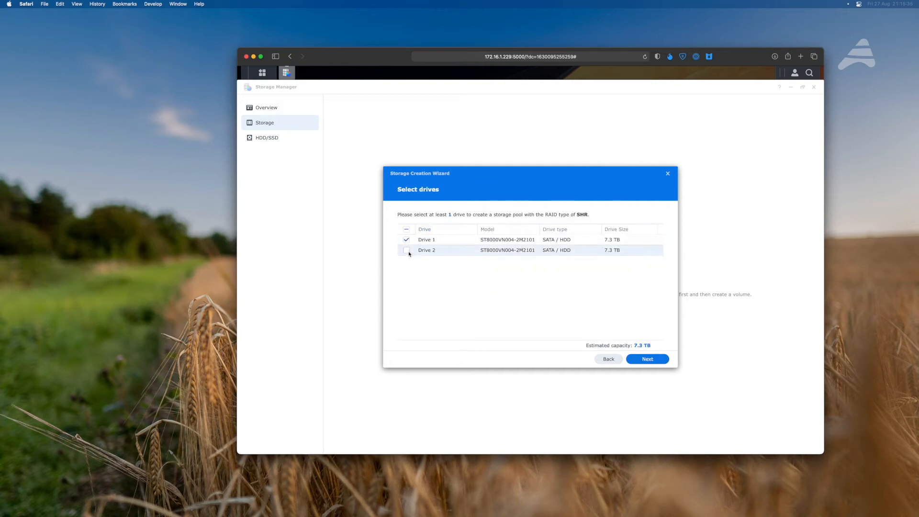
left_click(648, 359)
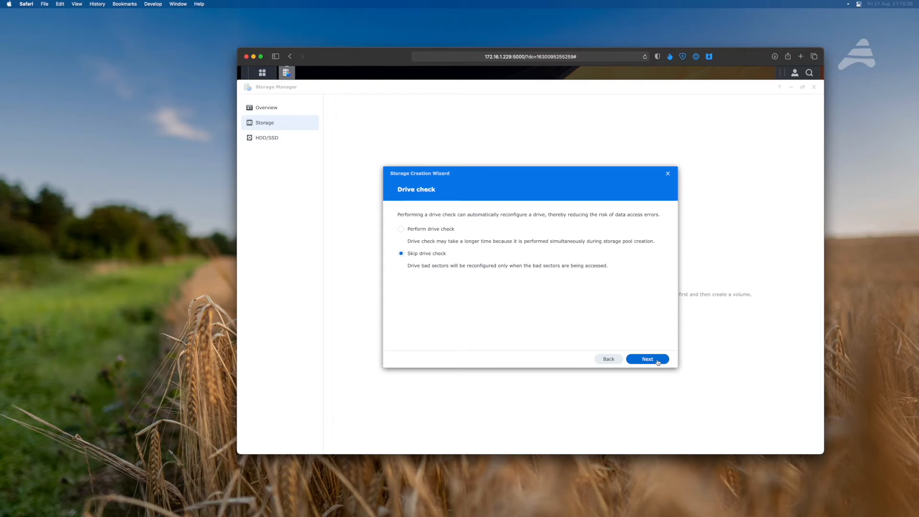
left_click(647, 359)
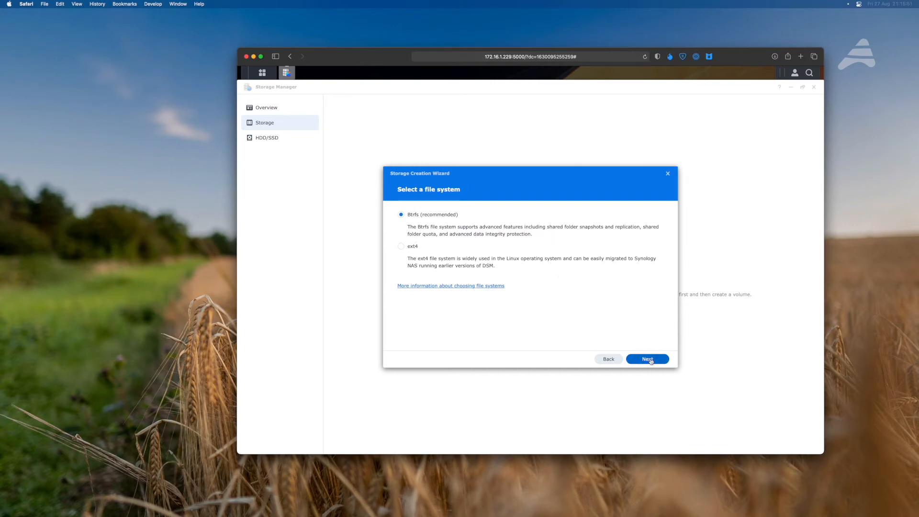
left_click(648, 359)
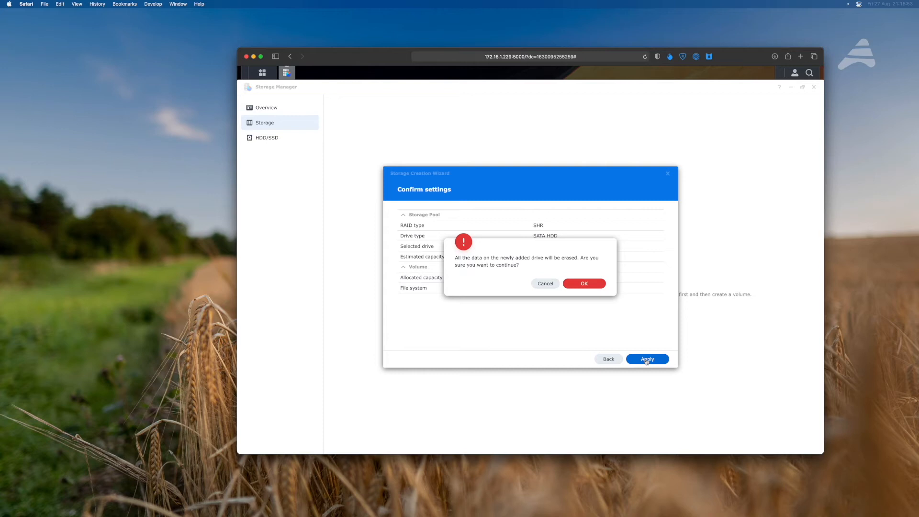
left_click(585, 283)
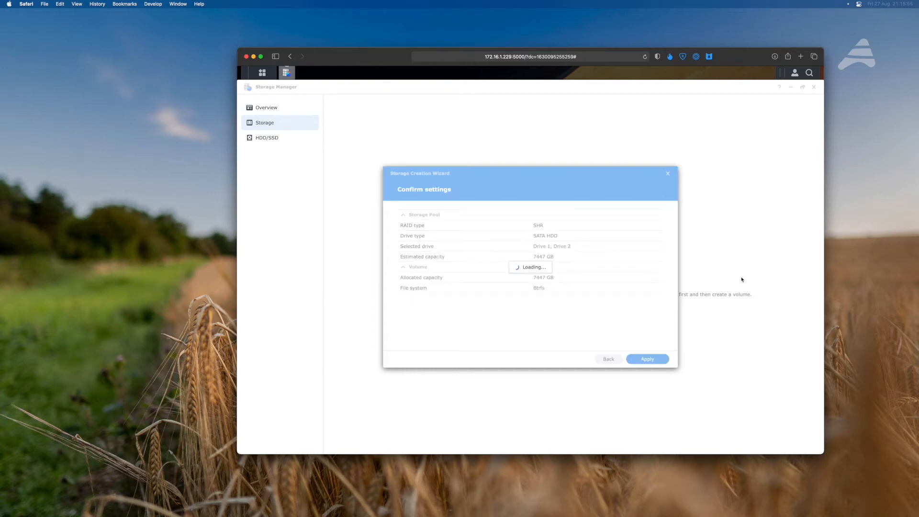